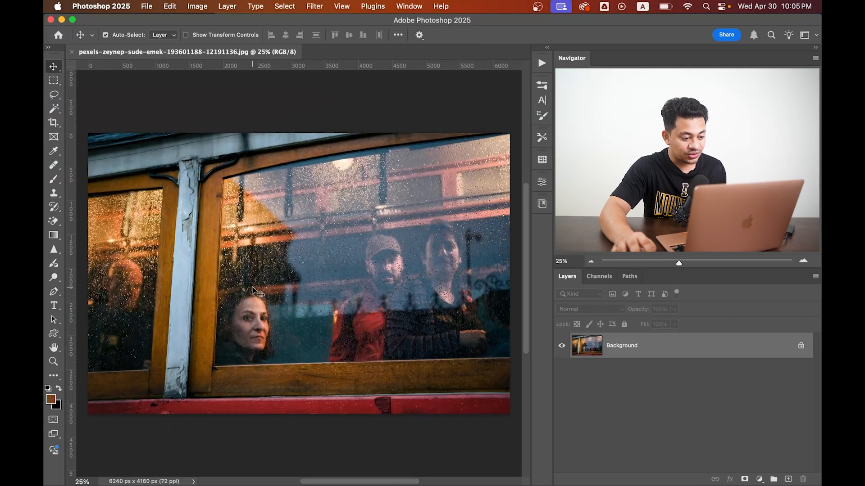
Open the Filter menu for the rainy train-window photo
left_click(314, 7)
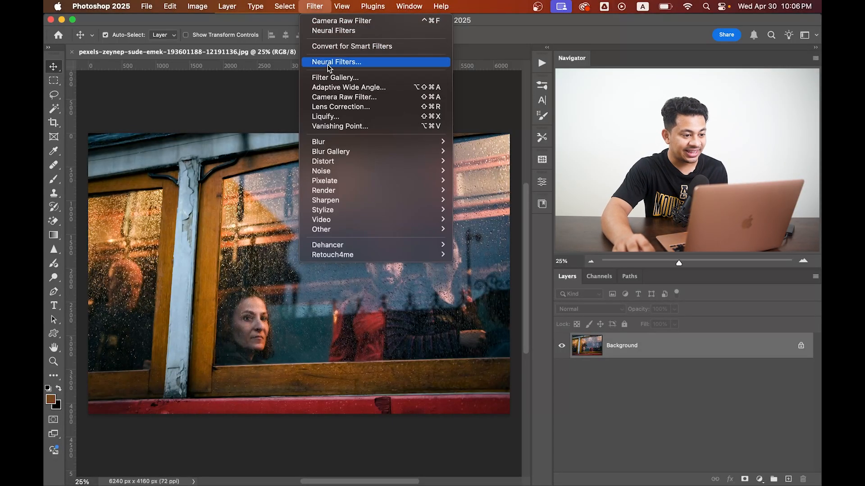
In Neural Filters, enable Color Transfer and pick a custom reference image from the computer
left_click(341, 61)
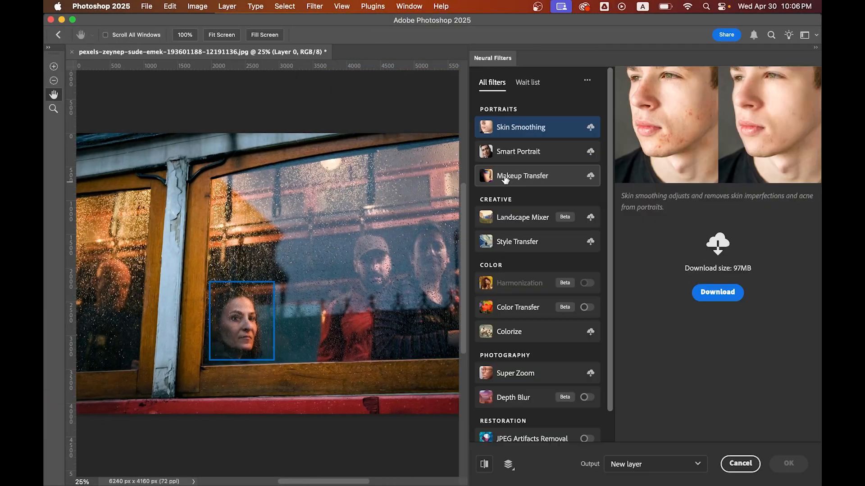
scroll("down", 3)
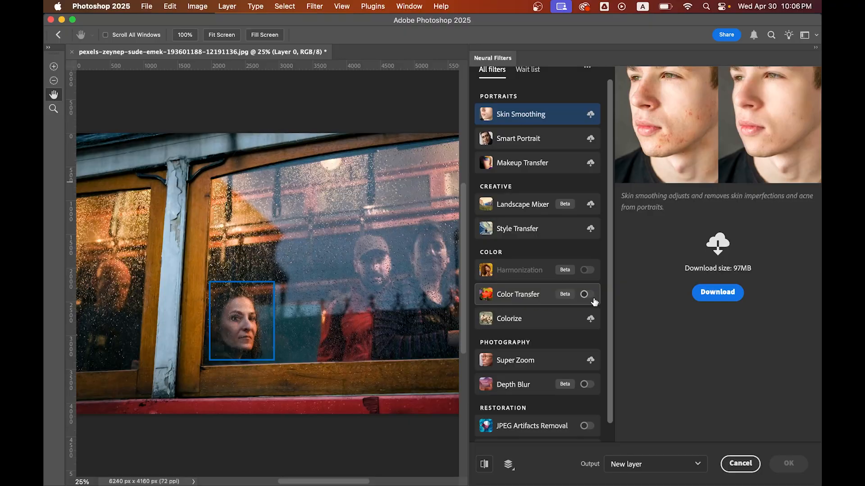
left_click(585, 294)
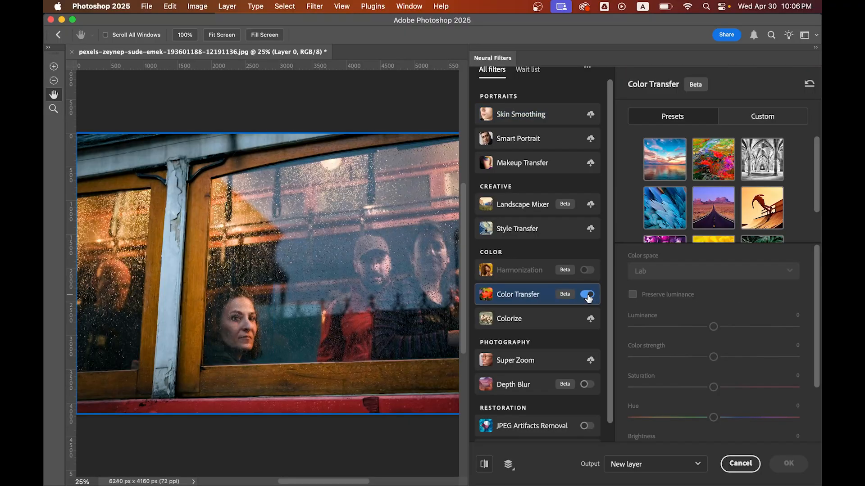
left_click(762, 116)
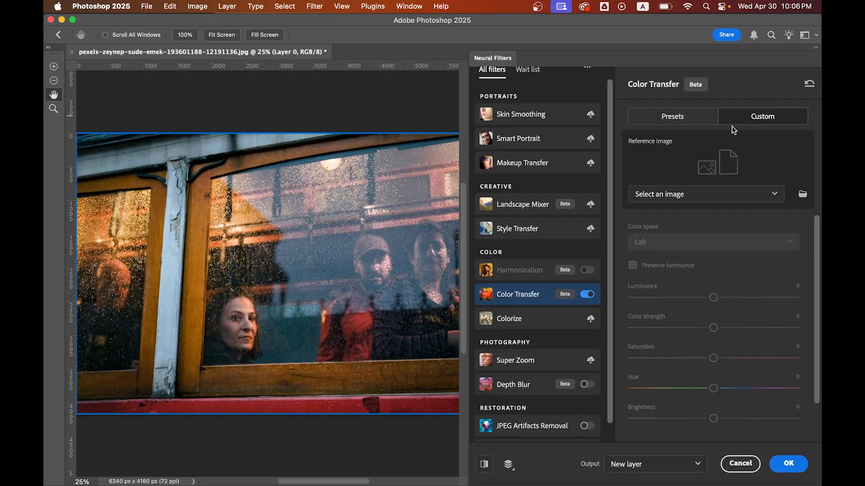
left_click(706, 194)
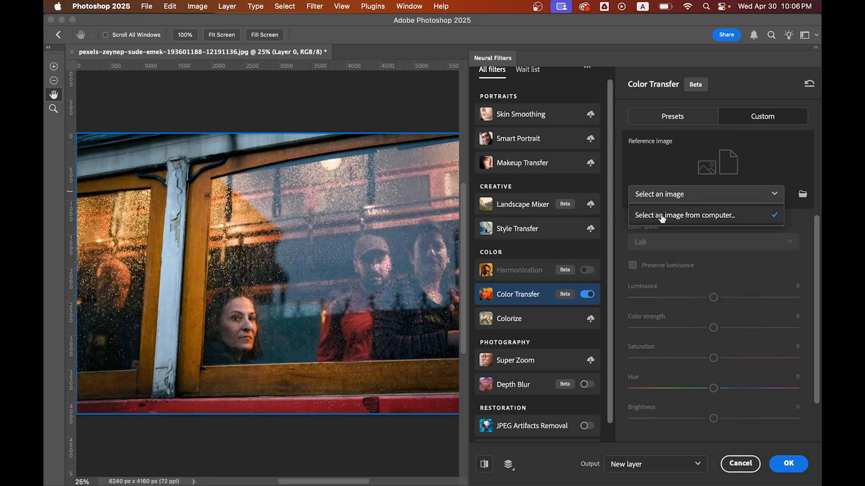
left_click(684, 216)
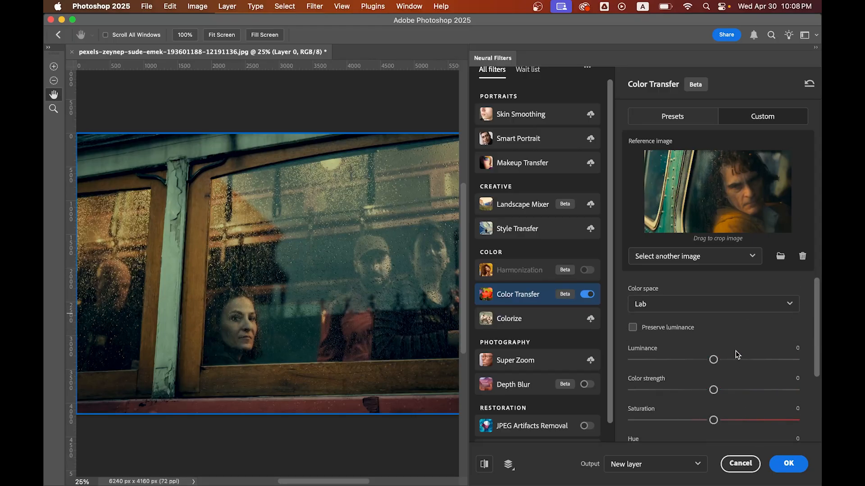
With the Joker film still loaded, bring up the Color space choices (Lab or RGB)
left_click(713, 304)
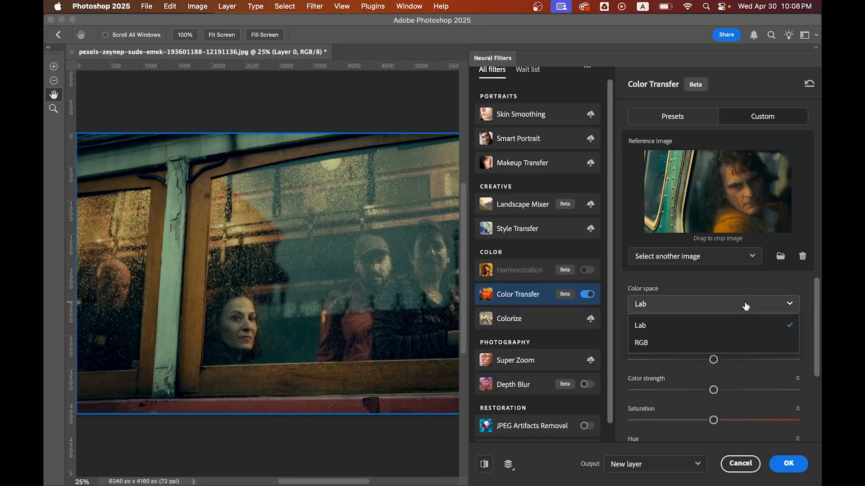
Set Color Transfer's color space to RGB and its Brightness slider to +7
left_click(640, 342)
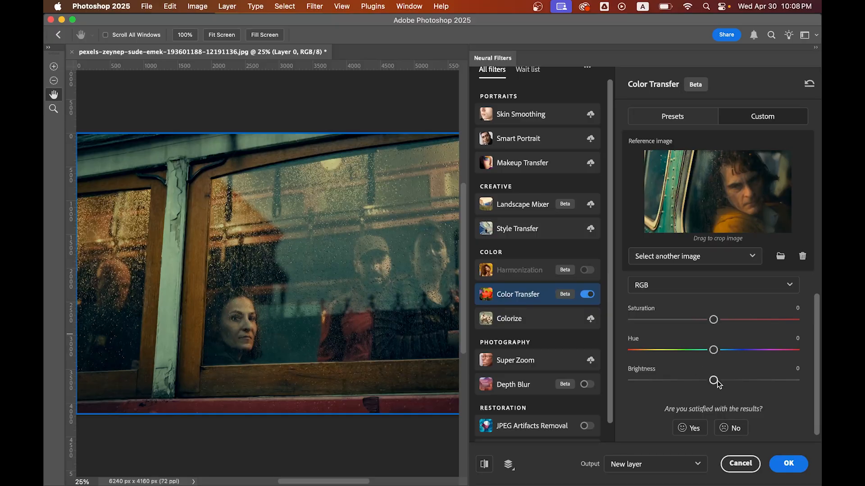
left_click_drag(713, 381, 721, 381)
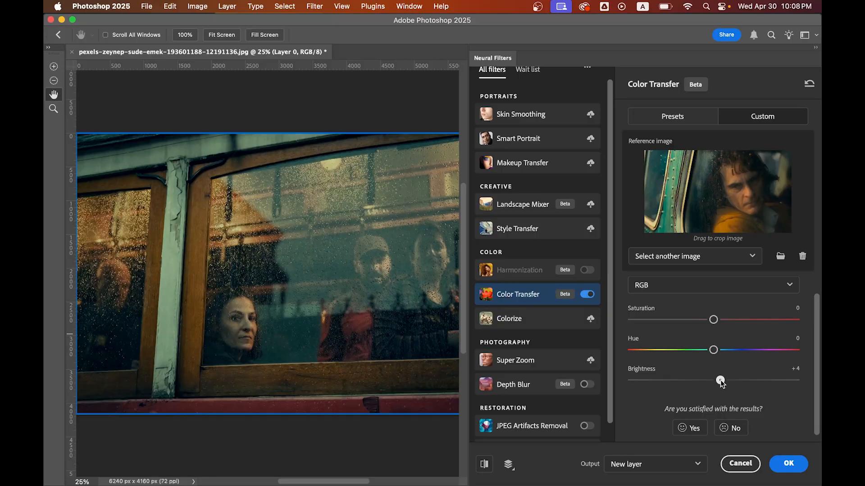
left_click_drag(720, 381, 723, 381)
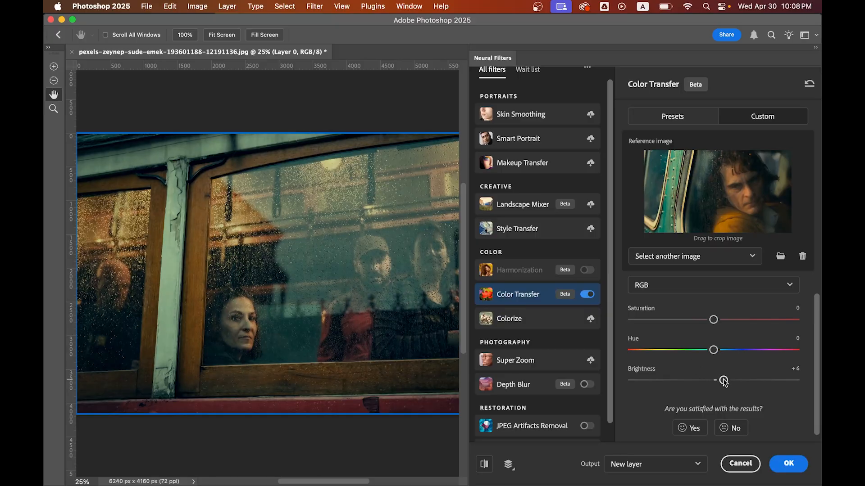
left_click_drag(714, 380, 726, 381)
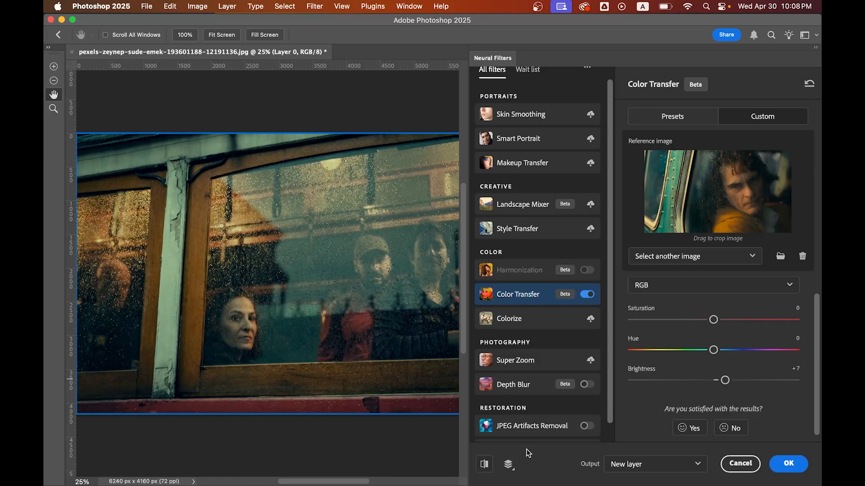
left_click(484, 464)
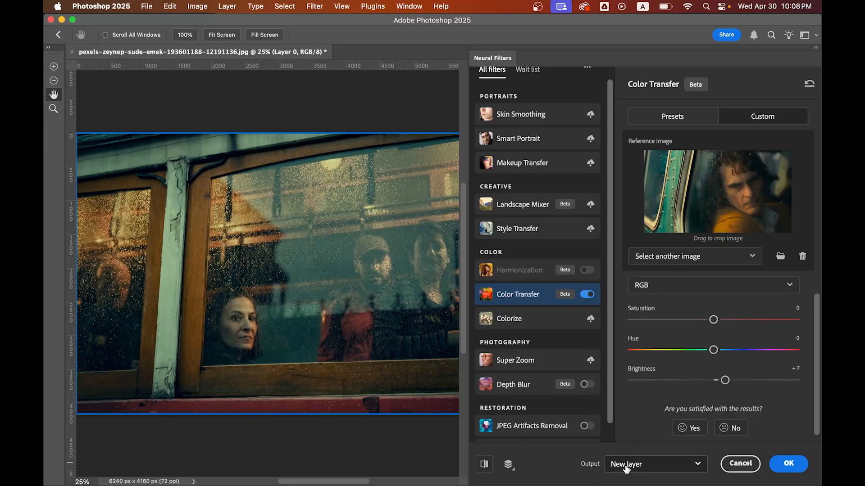
Commit the Color Transfer grade with Output set to New layer
left_click(789, 464)
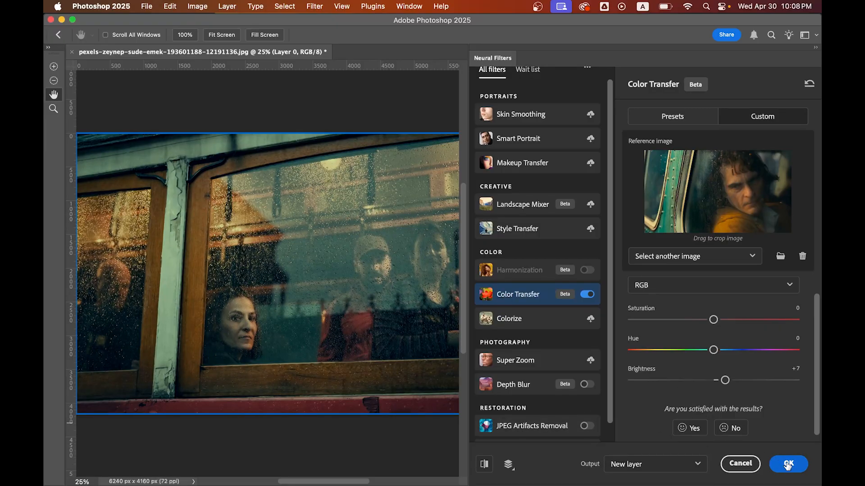
left_click(788, 464)
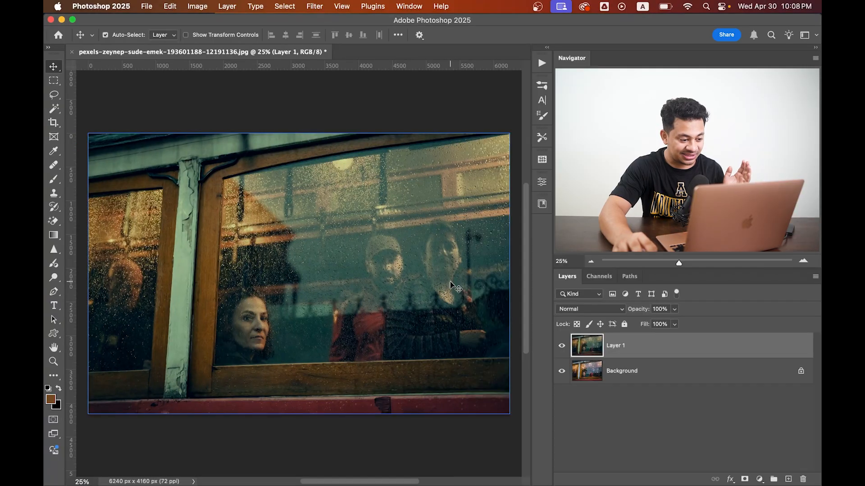